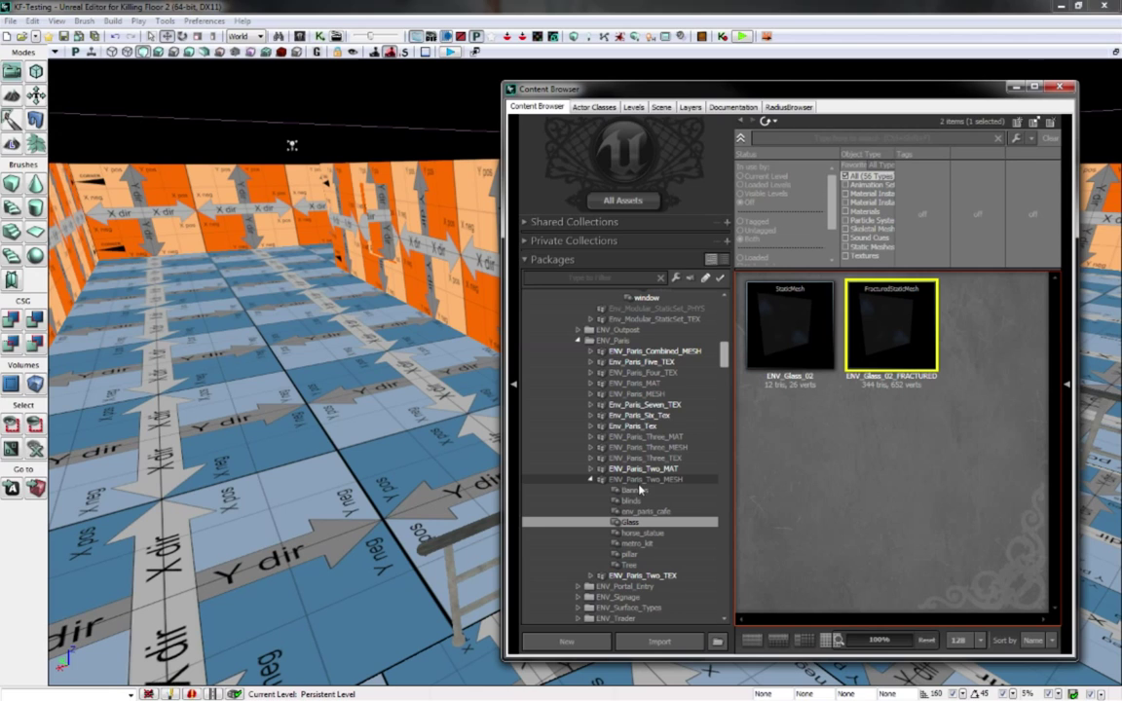
mouse_move(686, 487)
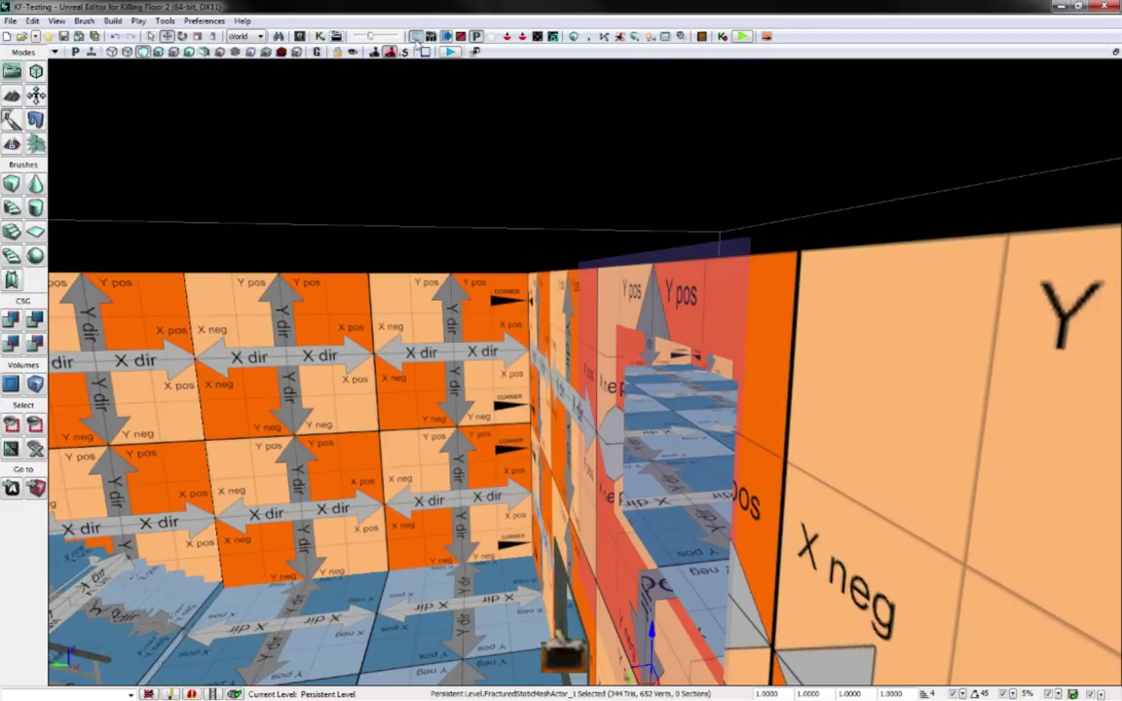
mouse_move(417, 35)
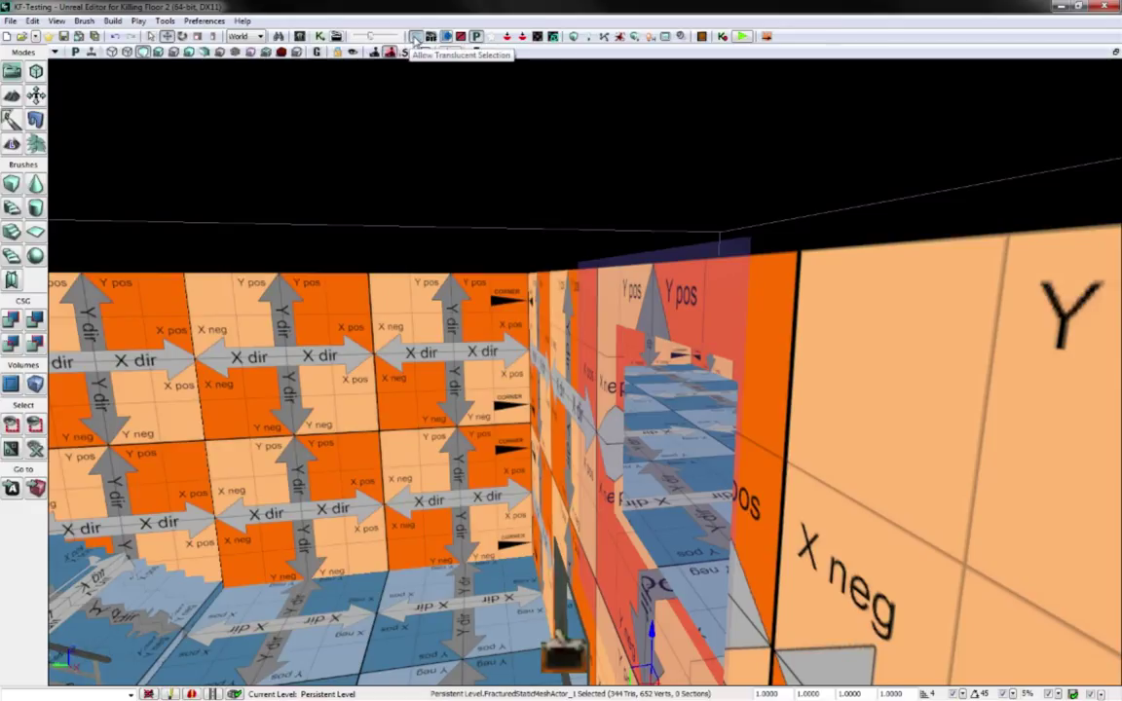
Enable Allow Translucent Selection so the translucent glass can be picked in the viewport
left_click(682, 497)
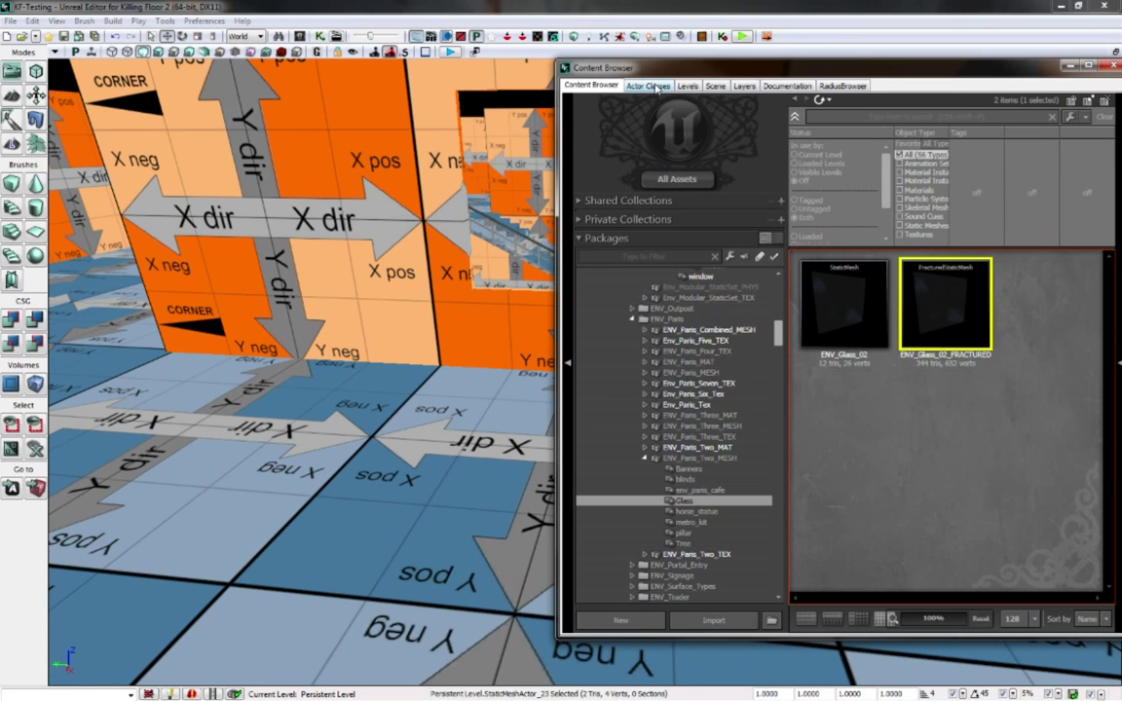
Choose KFFracturedMeshGlass under FracturedStaticMeshActor > KFFracturedMeshActor and place it on the wall
left_click(647, 86)
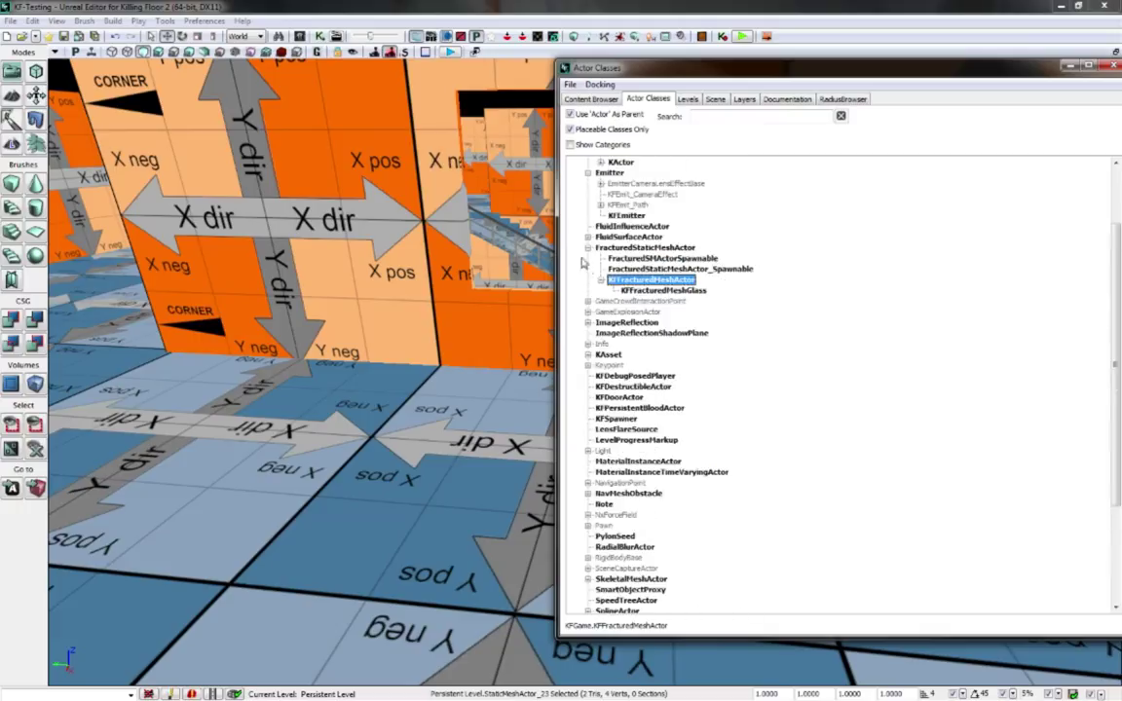
left_click(588, 248)
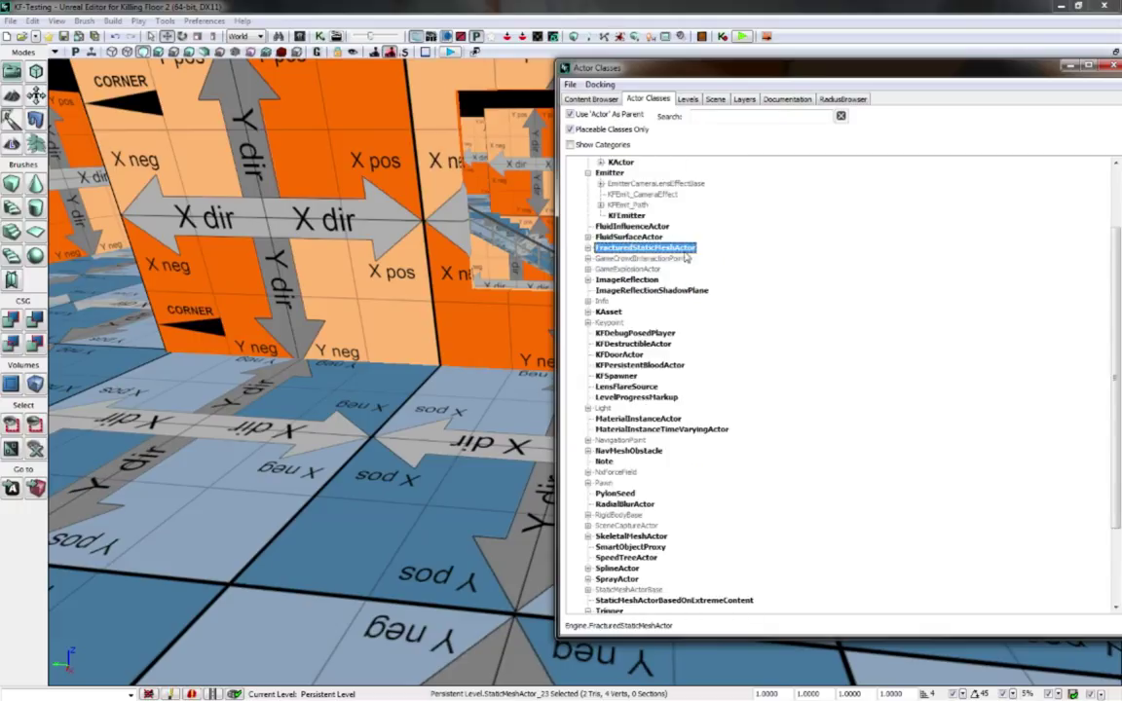
left_click(589, 247)
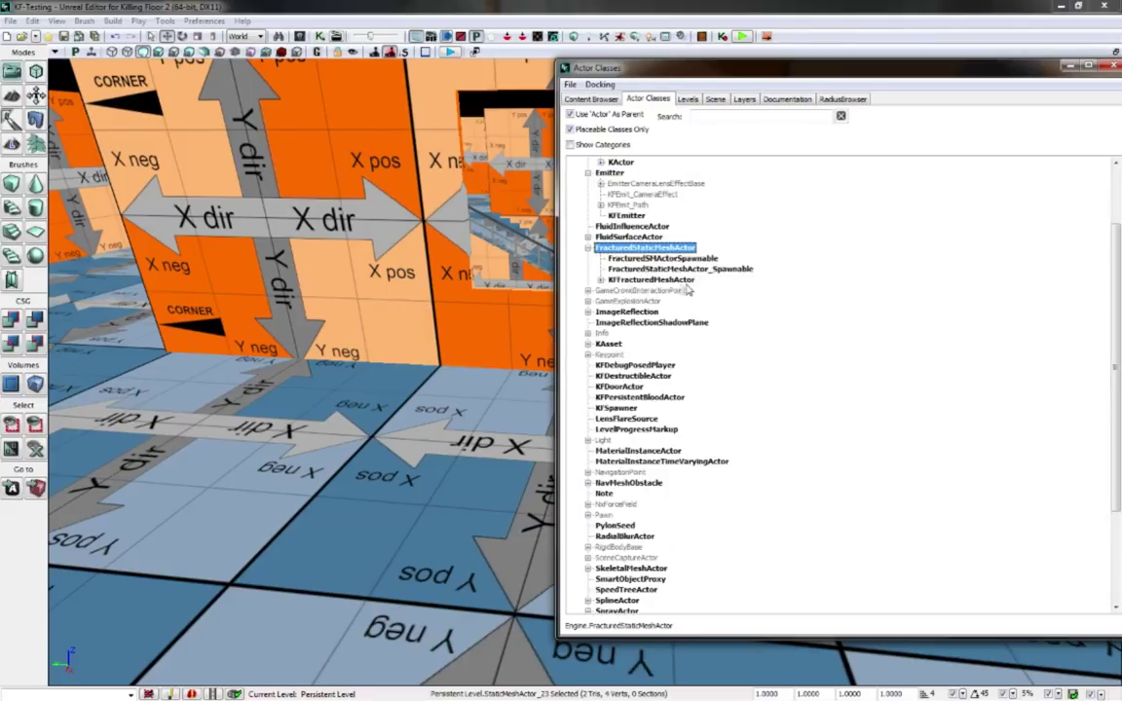
left_click(590, 280)
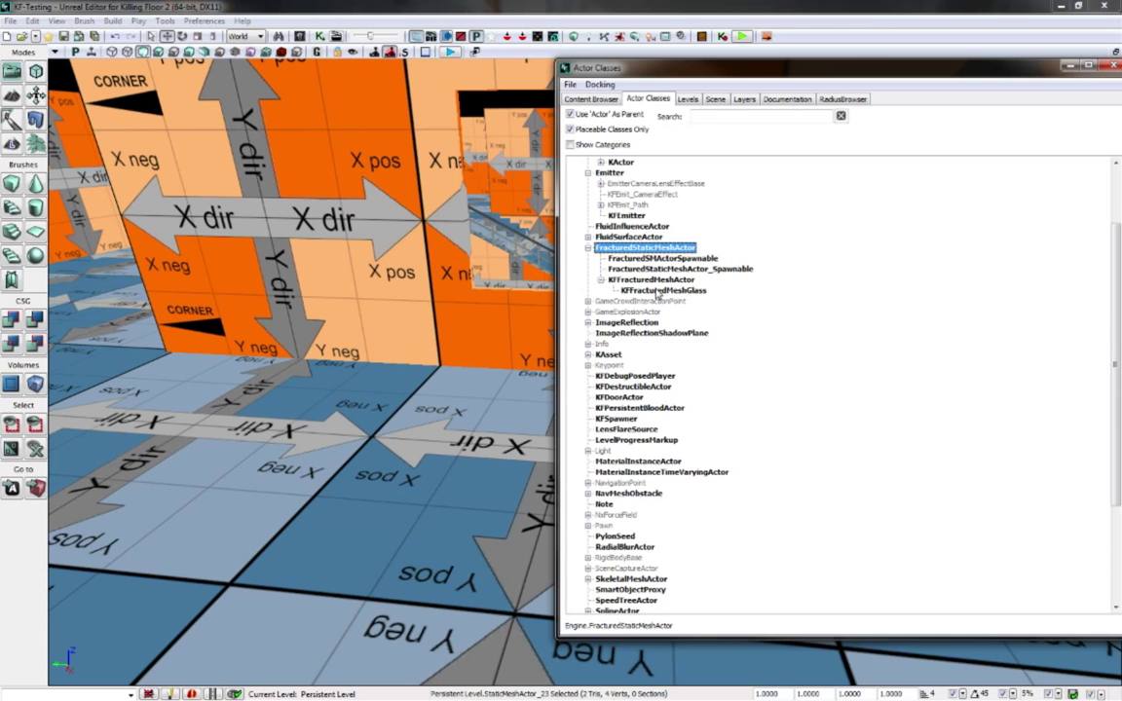
left_click(666, 290)
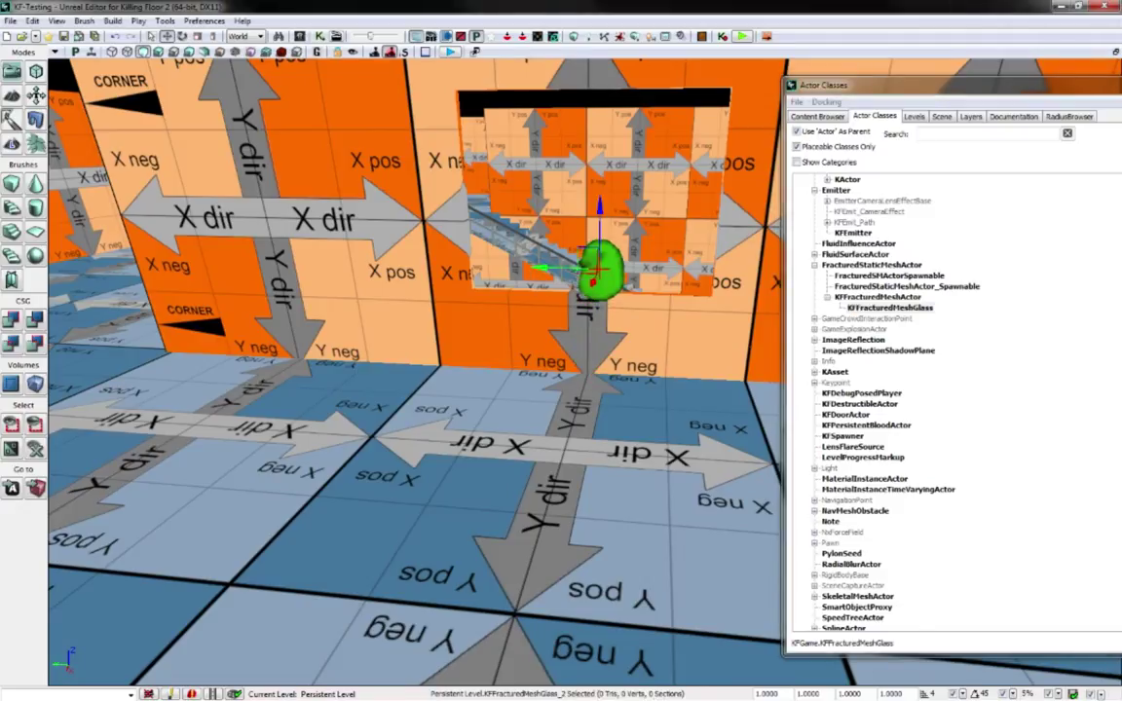
left_click_drag(600, 276, 585, 341)
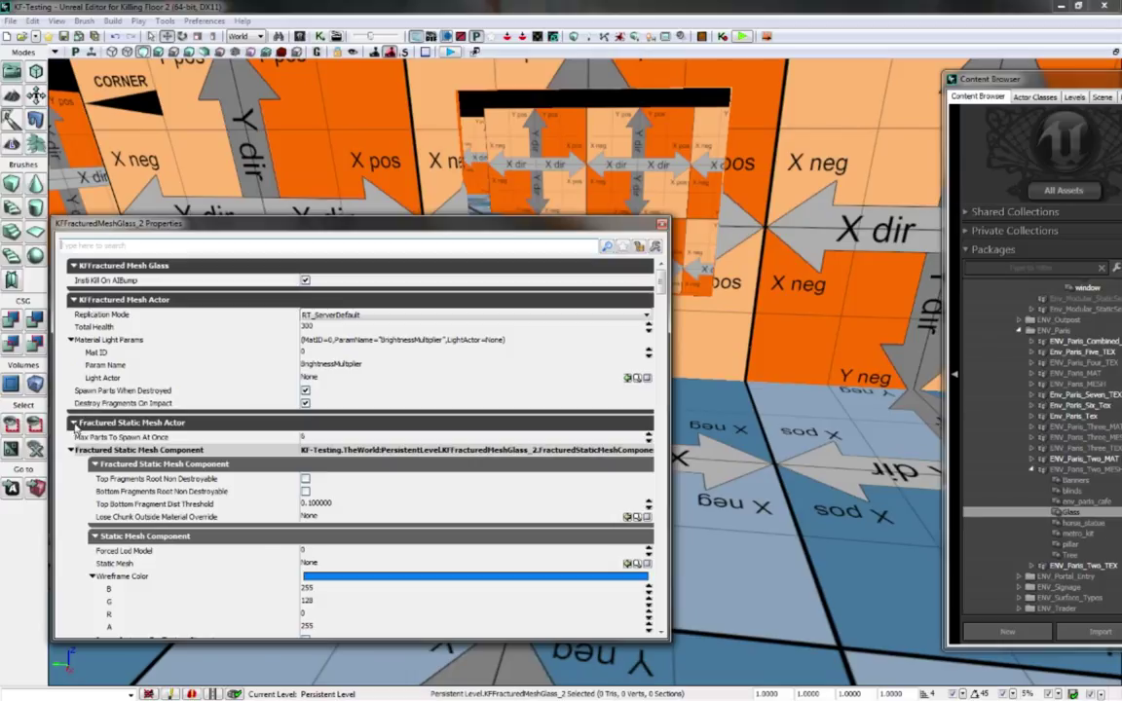
Assign the fractured glass mesh as the actor's Static Mesh Component mesh
scroll("down", 3)
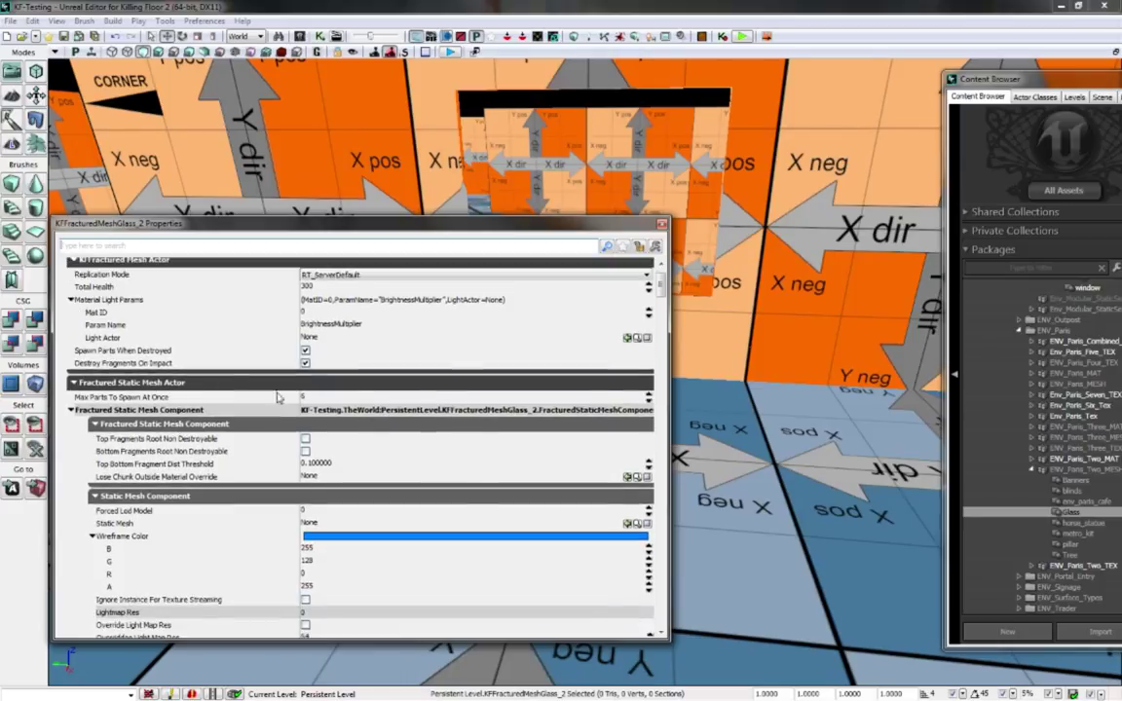
mouse_move(282, 417)
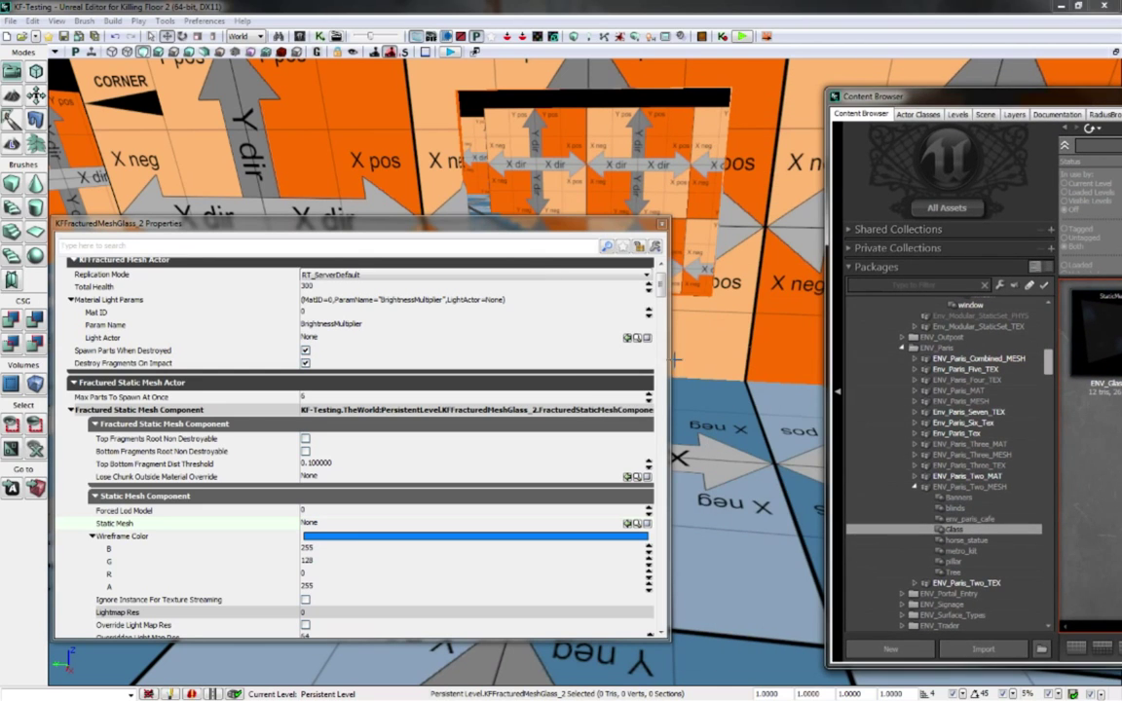
left_click(627, 522)
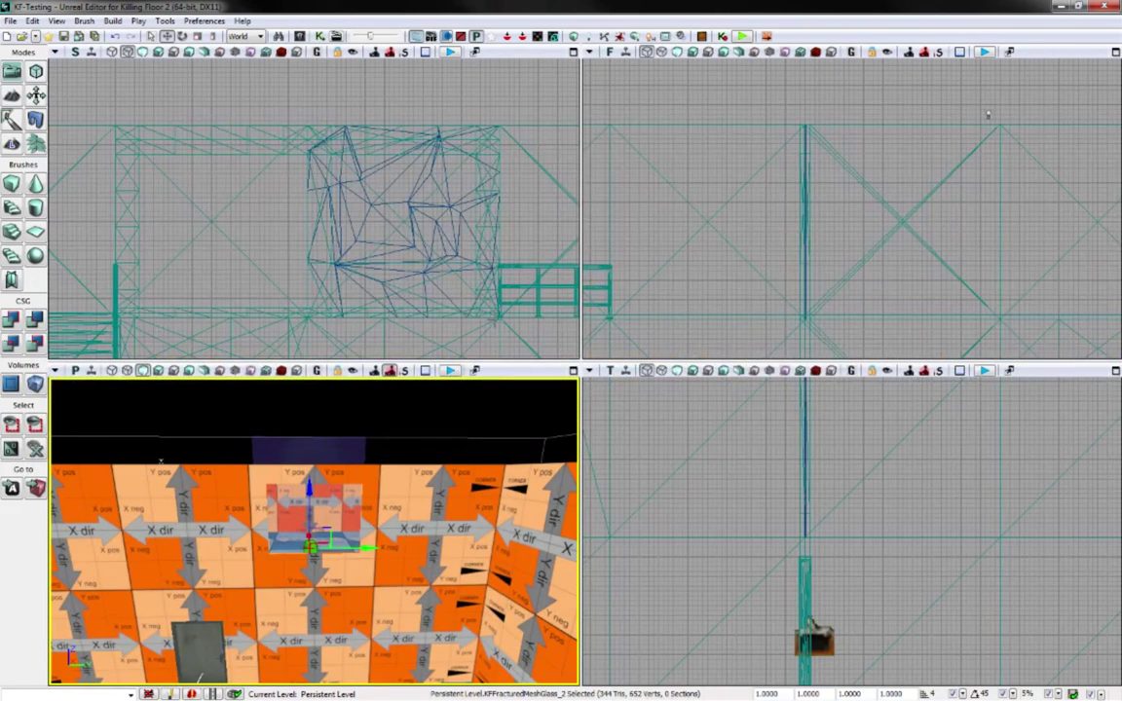
mouse_move(309, 452)
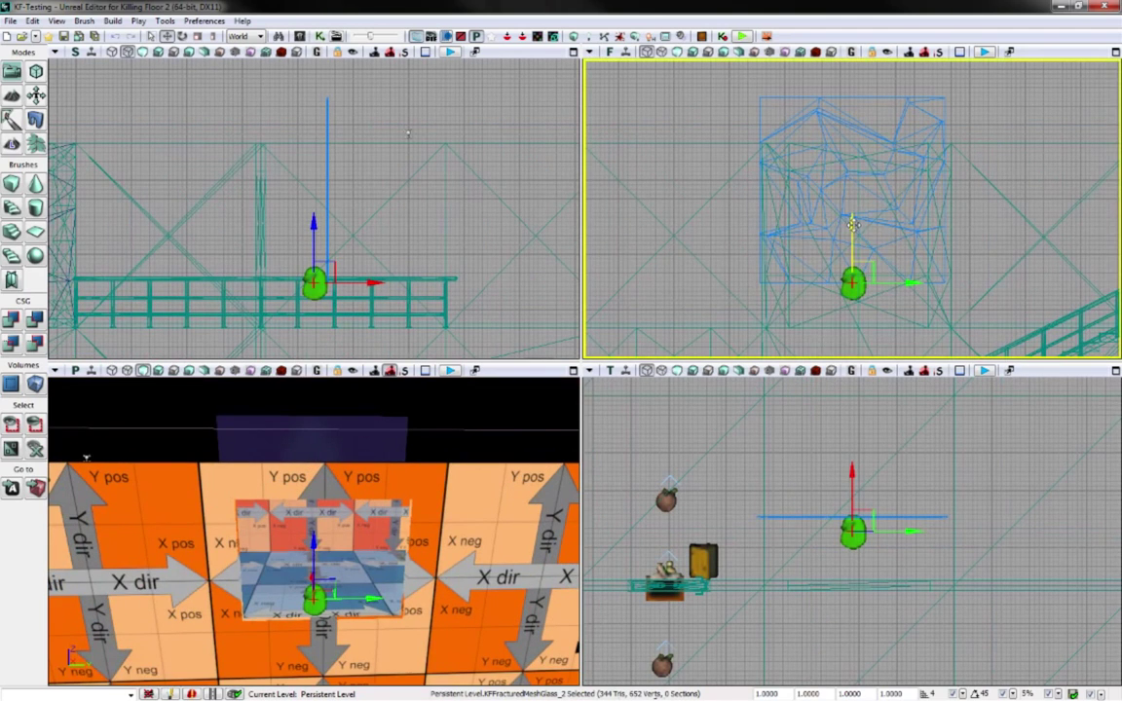
Scale the fractured glass actor so it fits the wall opening
left_click_drag(855, 224, 855, 329)
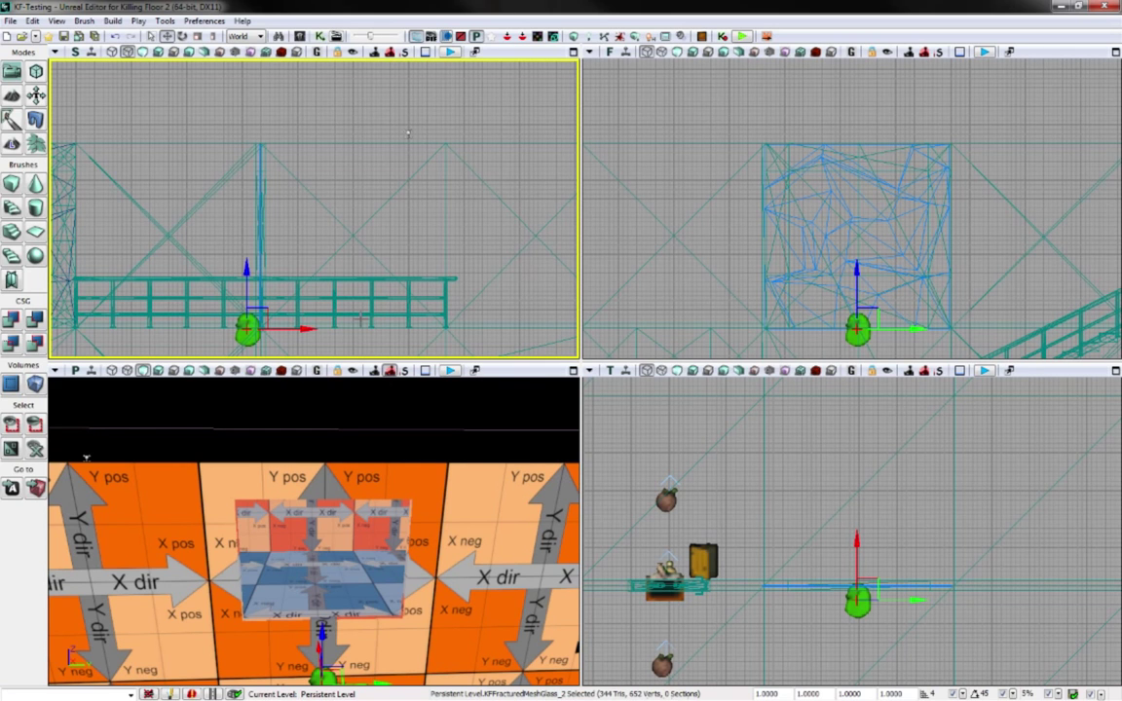
mouse_move(717, 323)
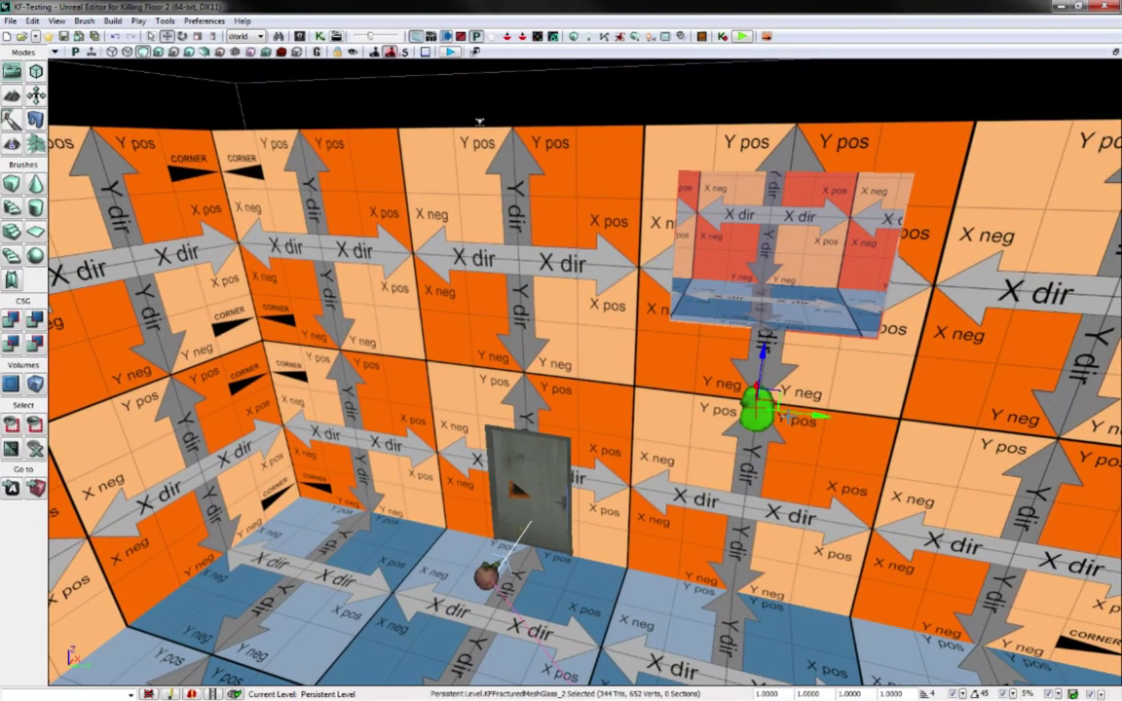
Duplicate the glass actor to the left corridor wall and position the copy
left_click_drag(759, 413, 340, 355)
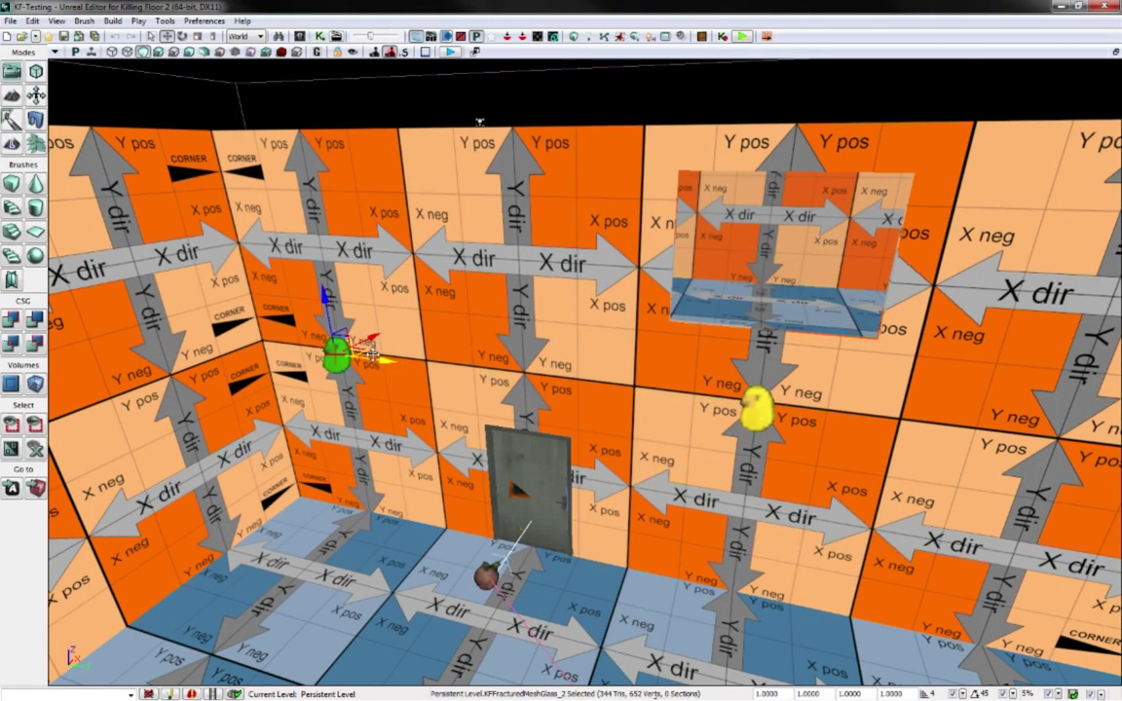
left_click_drag(335, 354, 113, 432)
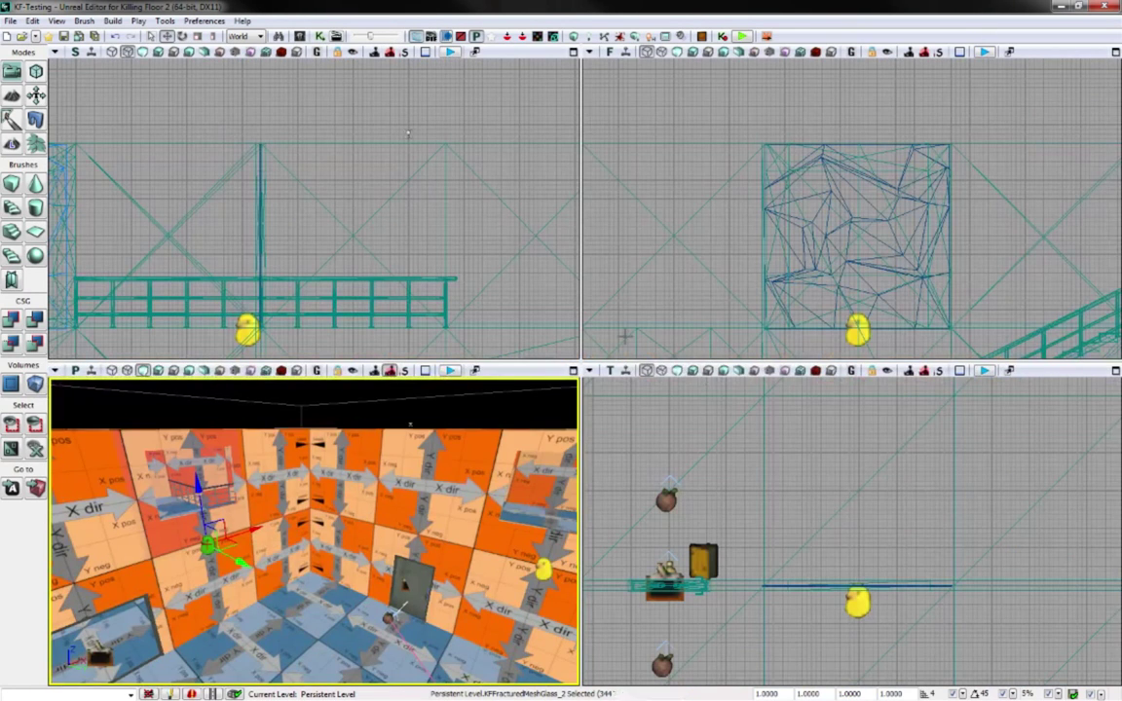
mouse_move(546, 296)
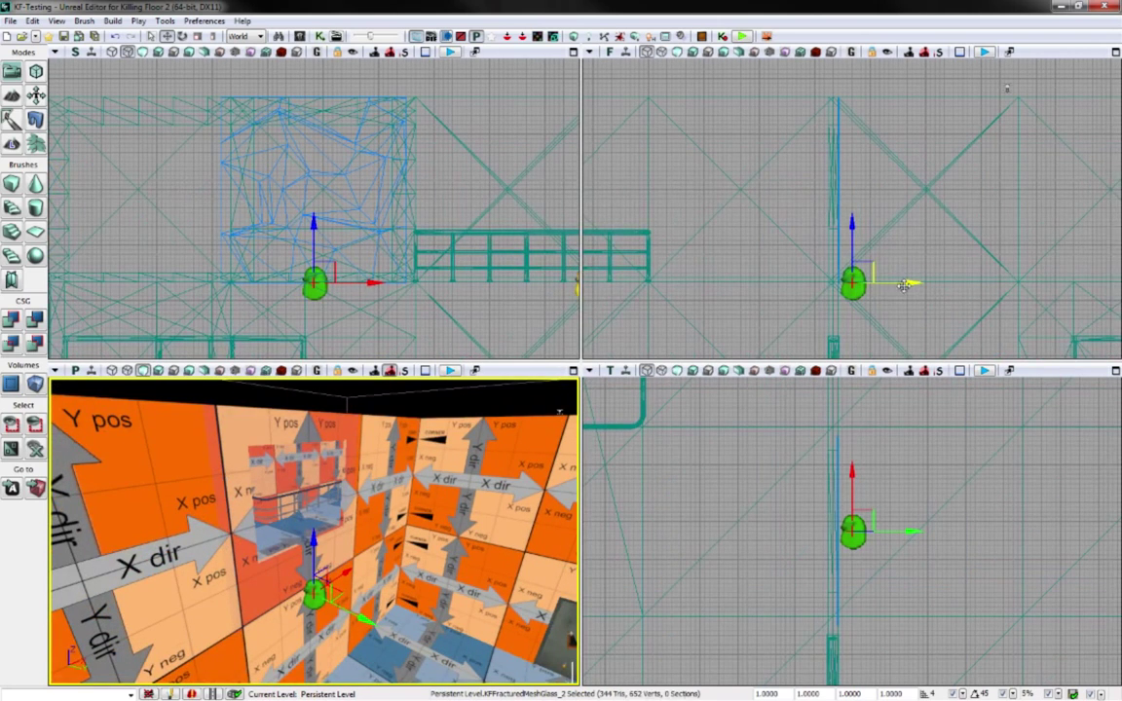
left_click(876, 282)
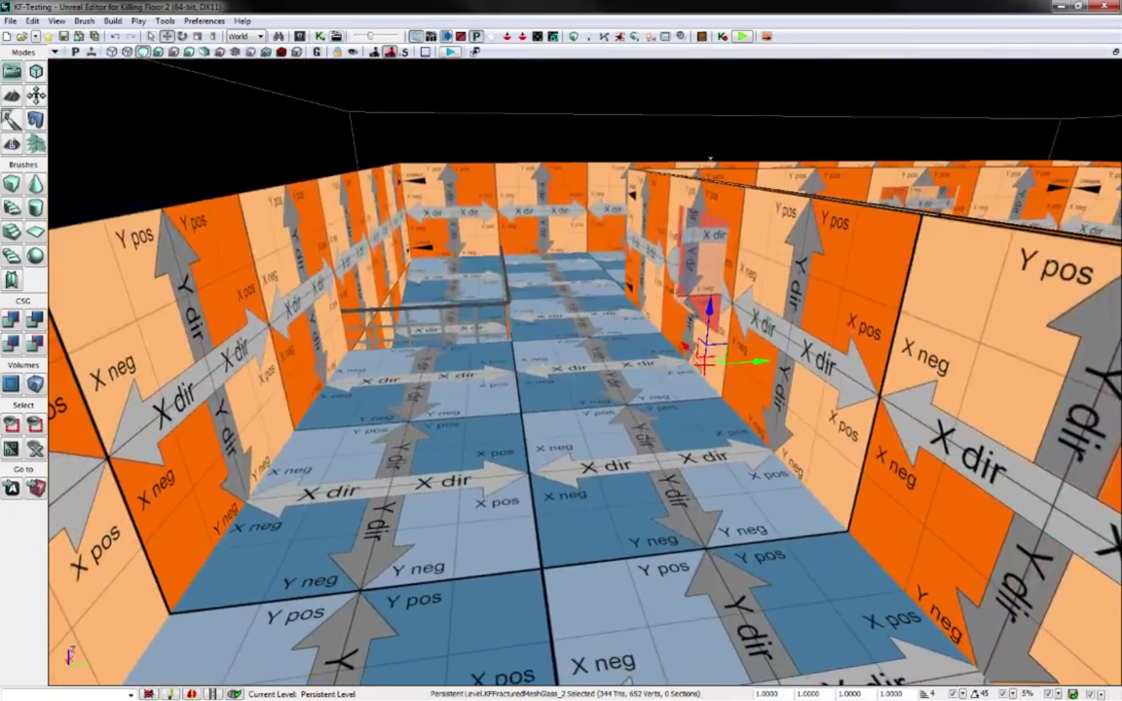
left_click_drag(705, 360, 662, 457)
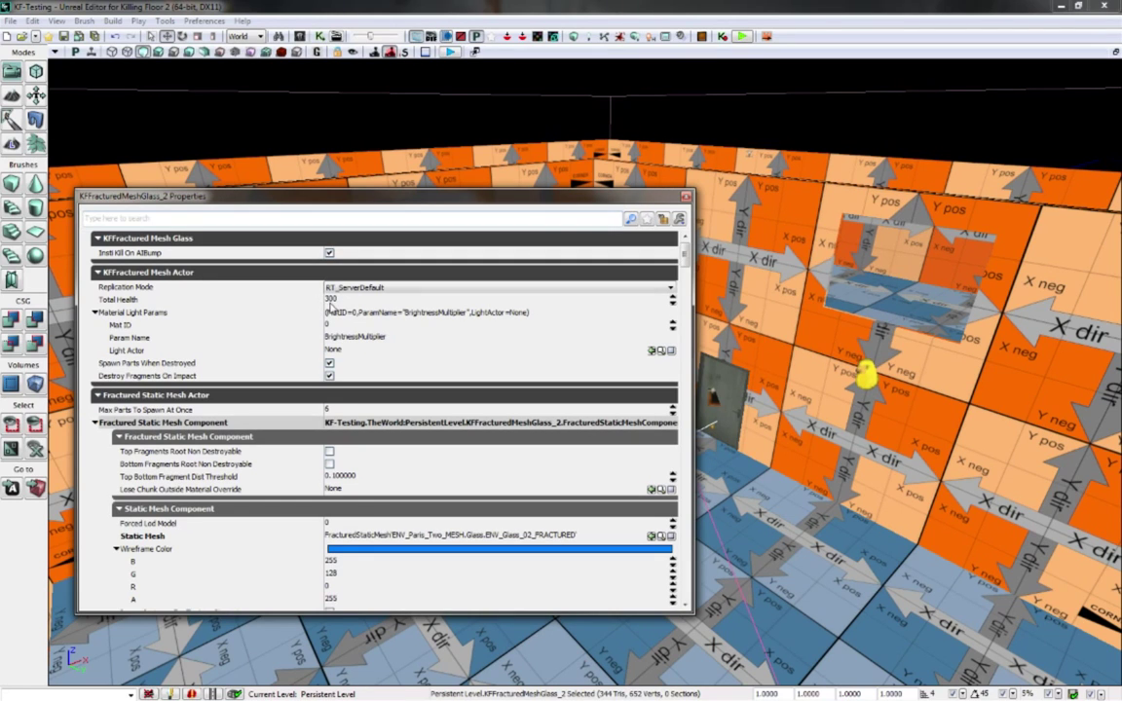
left_click(487, 289)
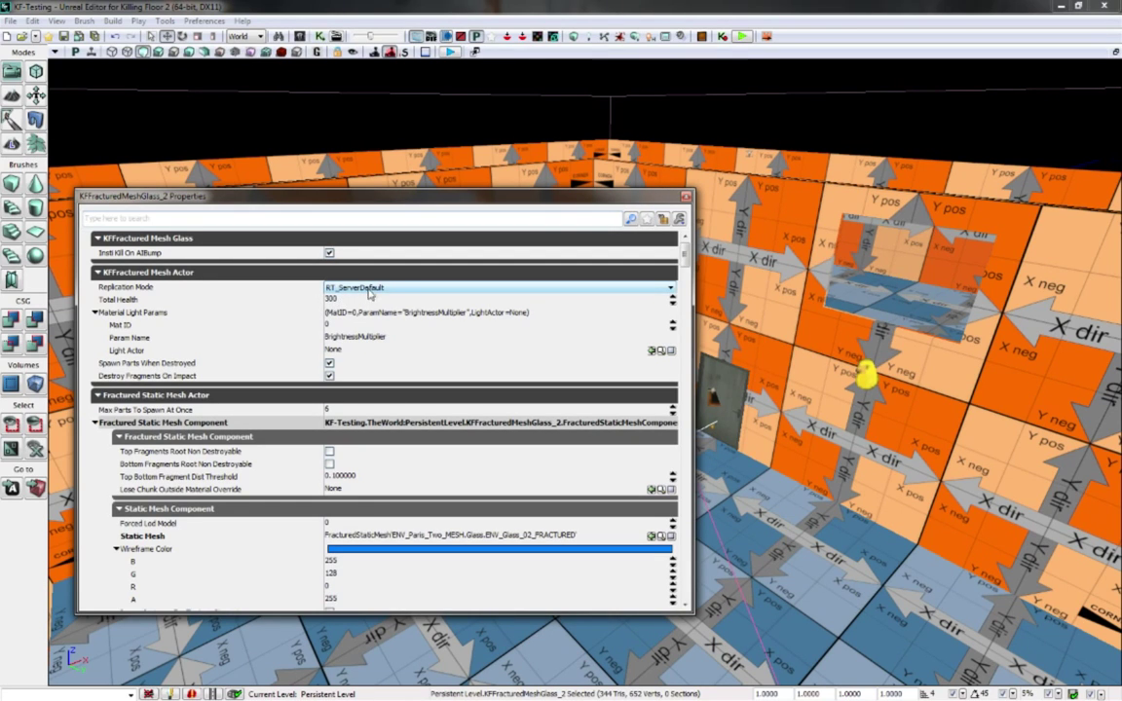
left_click(671, 287)
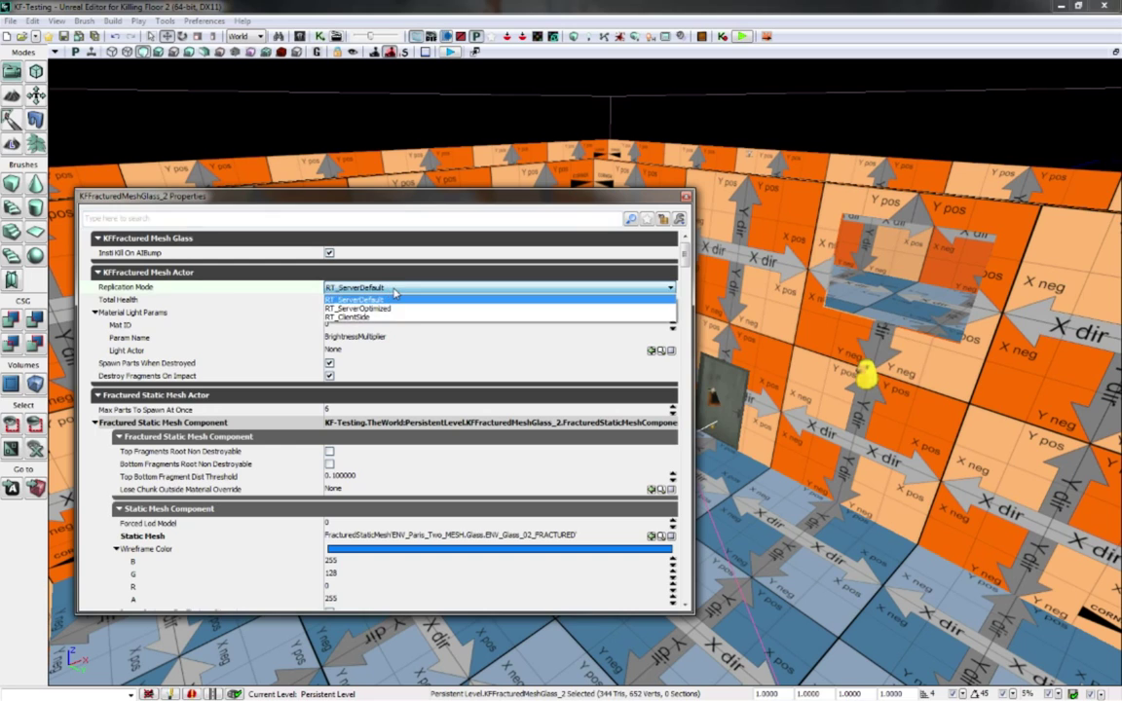
left_click(355, 298)
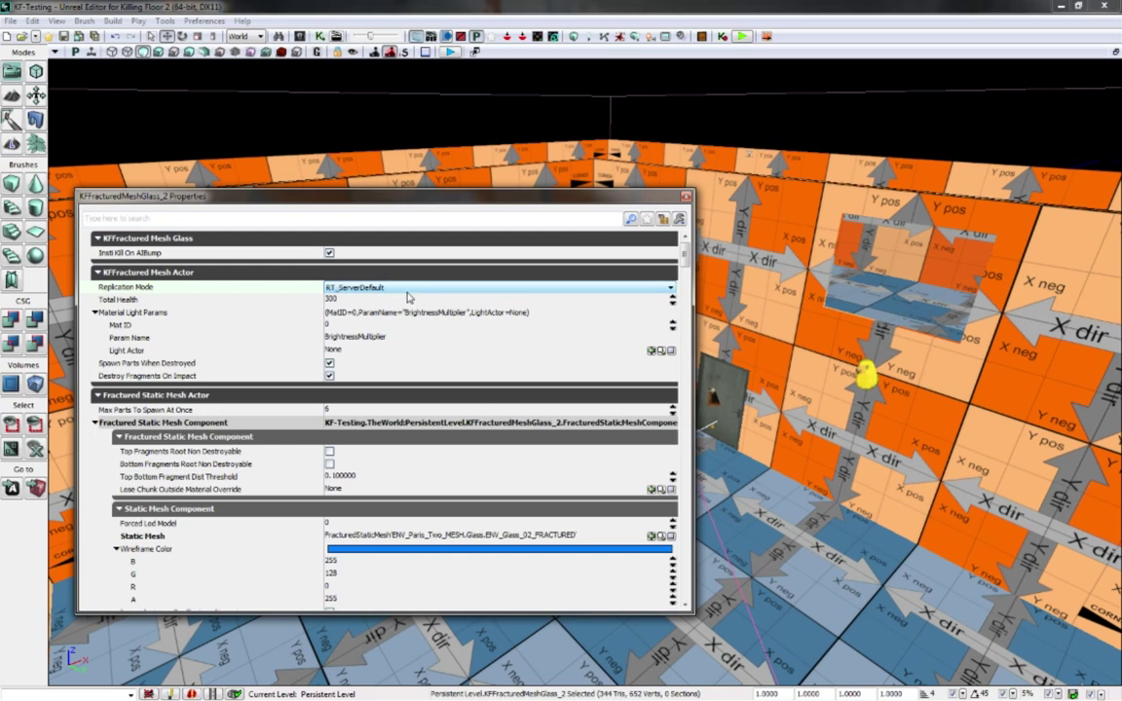
left_click(670, 286)
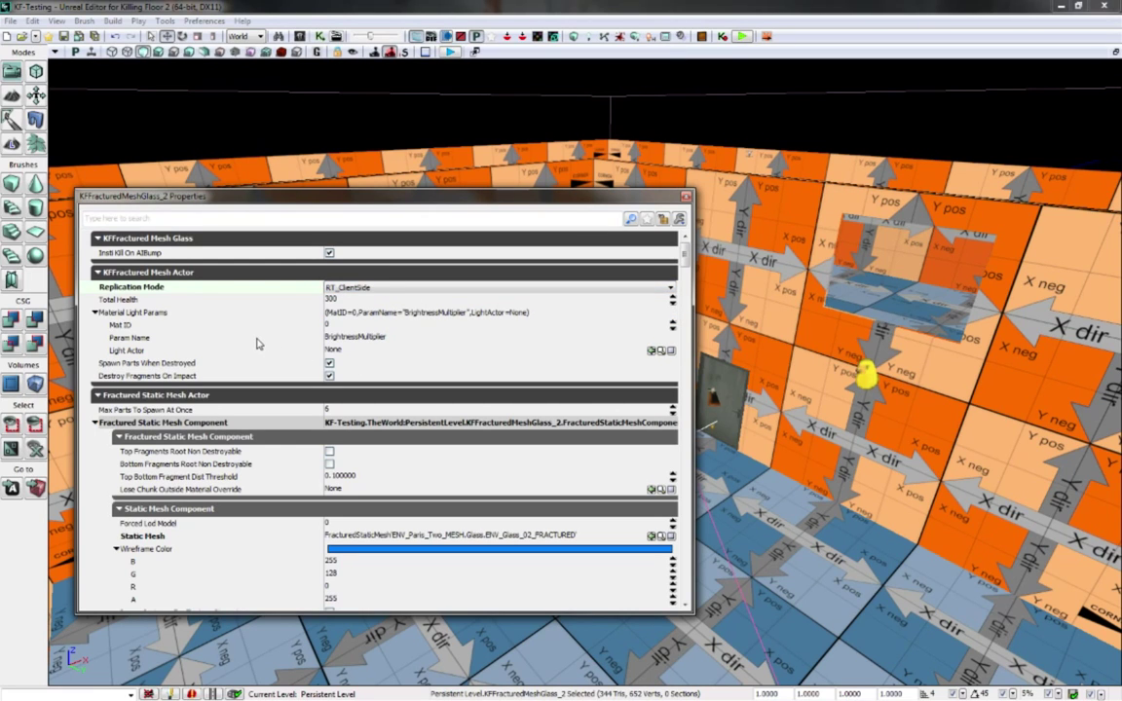
left_click(670, 286)
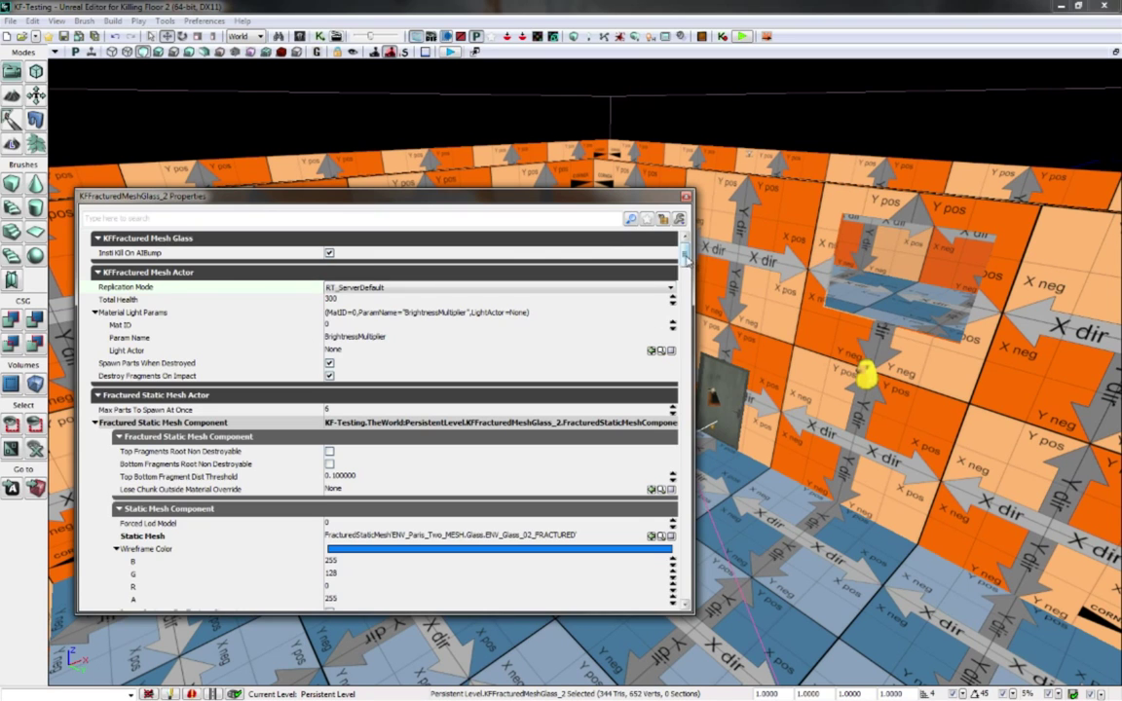
scroll("down", 3)
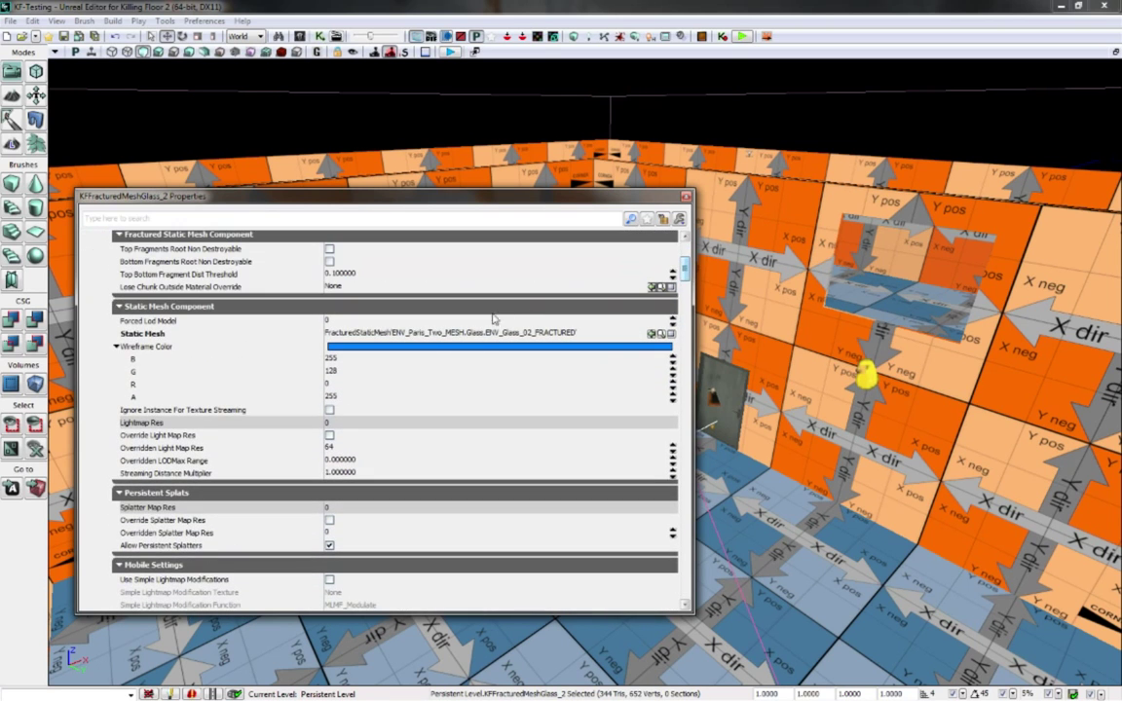
scroll("down", 3)
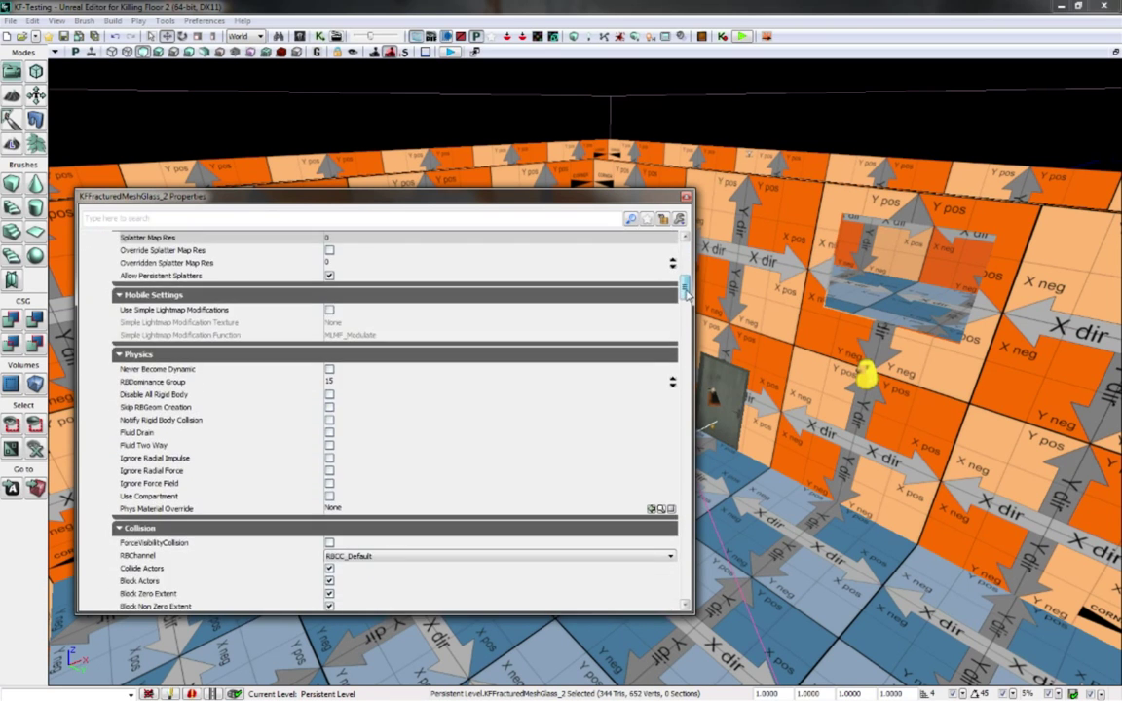
scroll("up", 3)
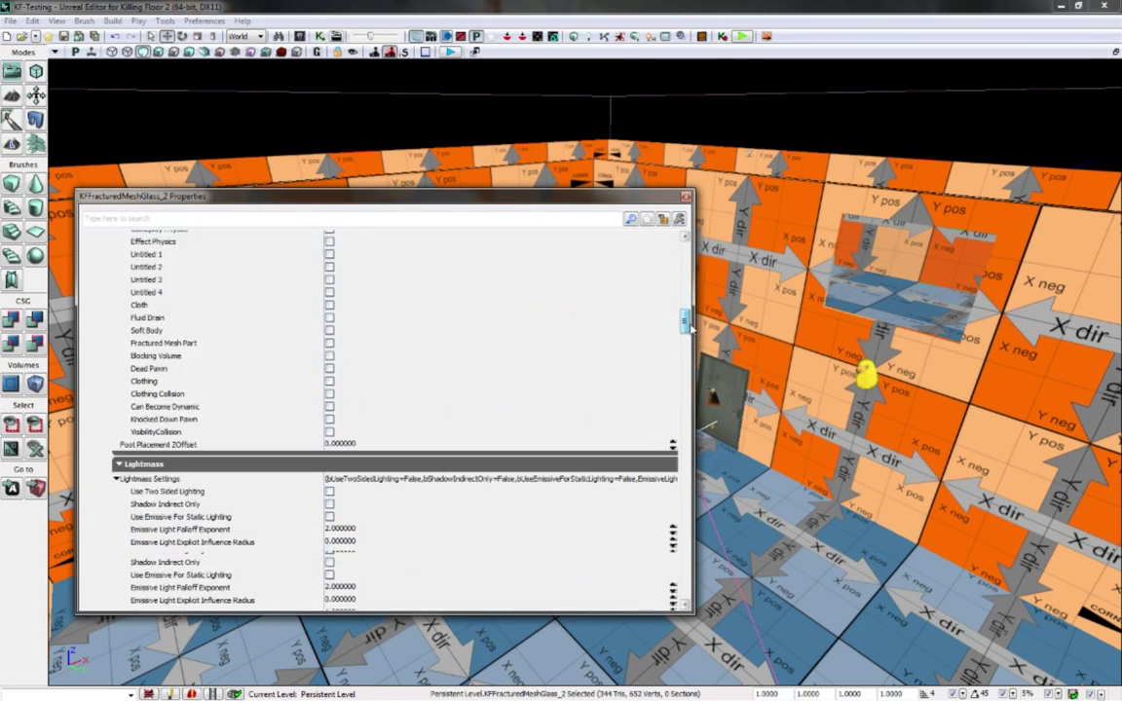
scroll("up", 3)
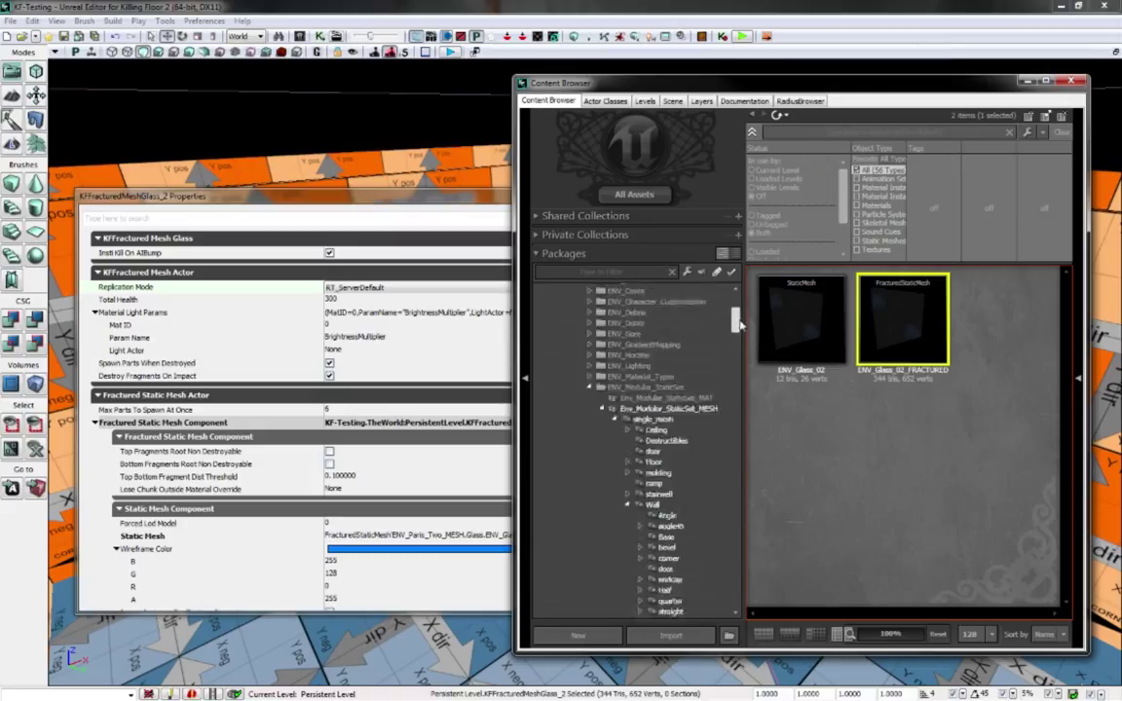
Filter the modular static mesh package to list the fractured meshes
left_click(623, 353)
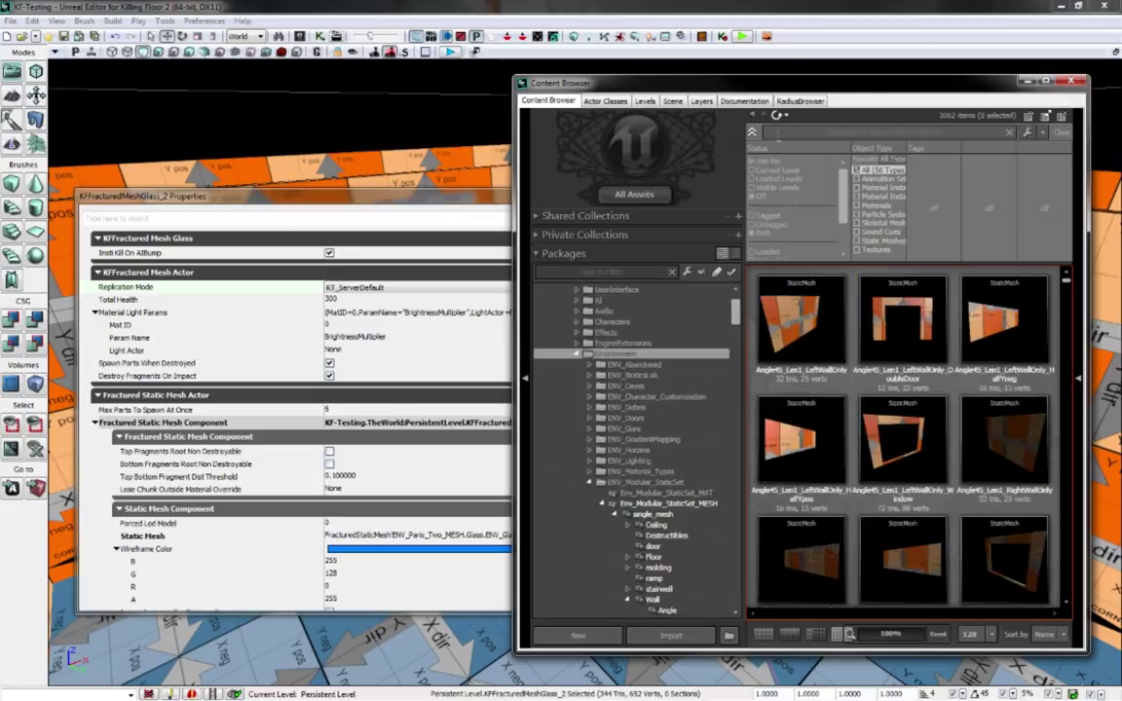
type("GRAC")
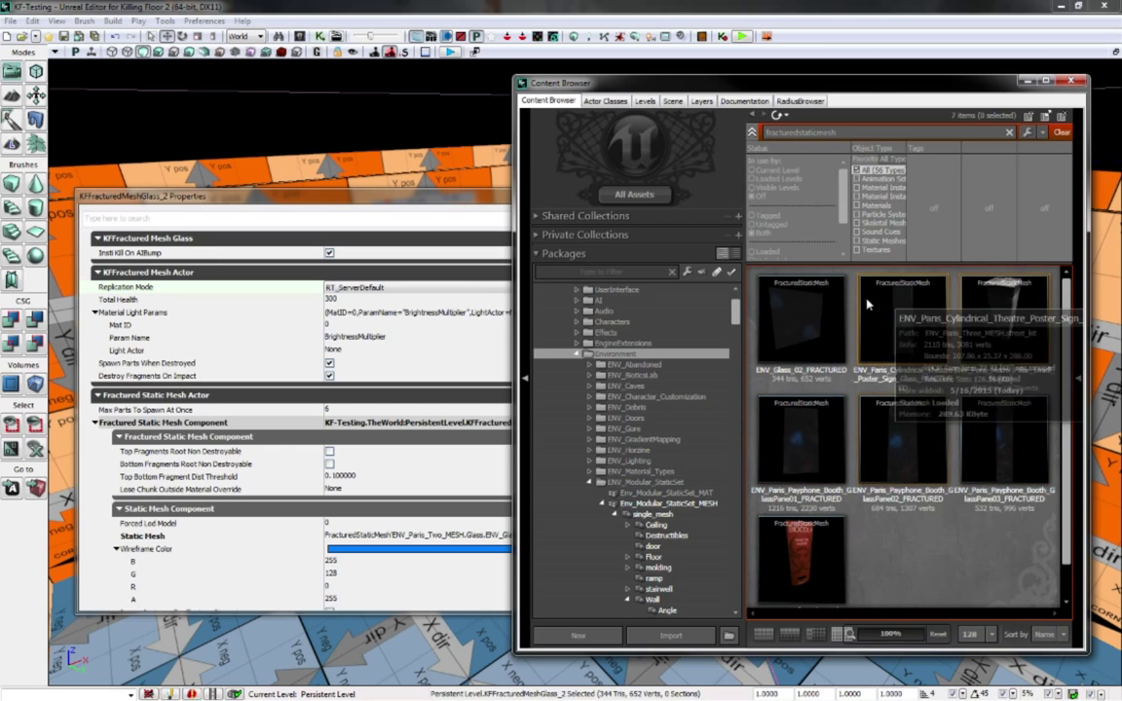
mouse_move(905, 526)
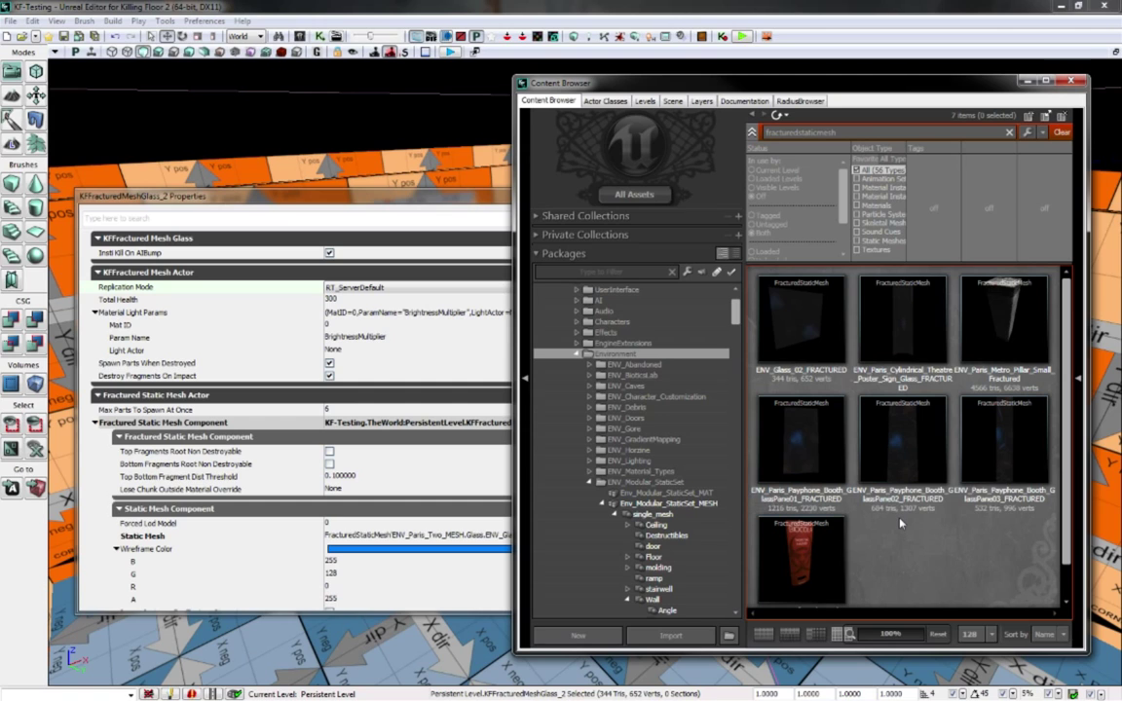
mouse_move(826, 277)
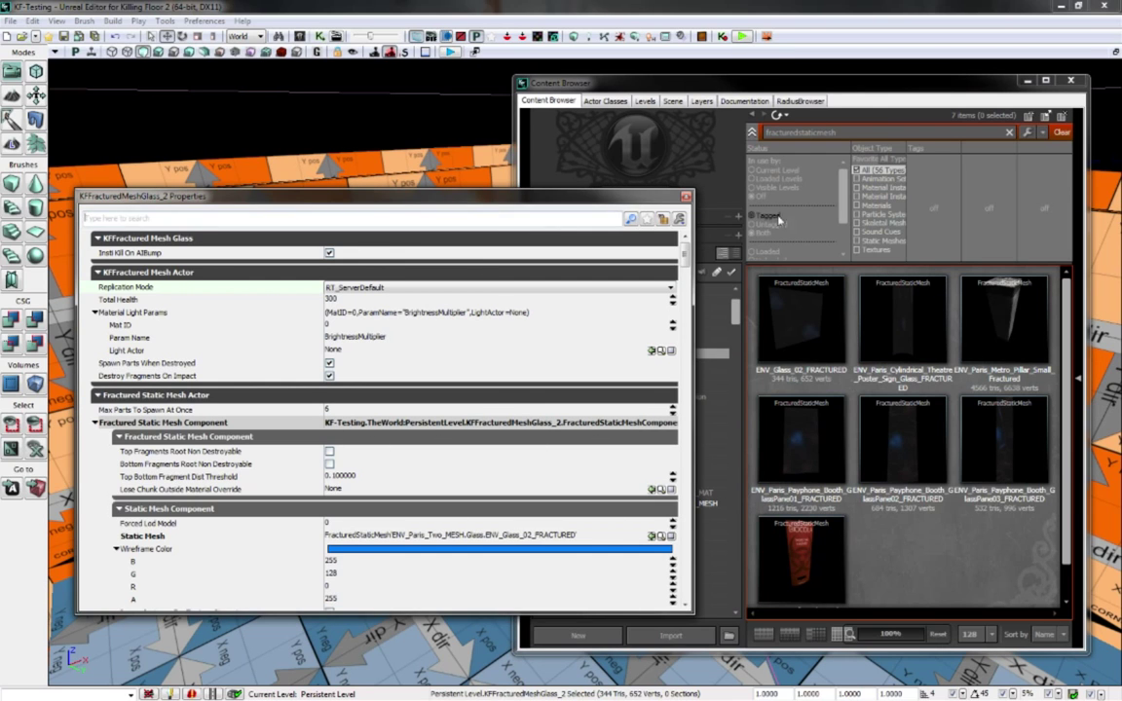
Show the actor class hierarchy with the FracturedStaticMeshActor subclasses expanded
left_click(604, 113)
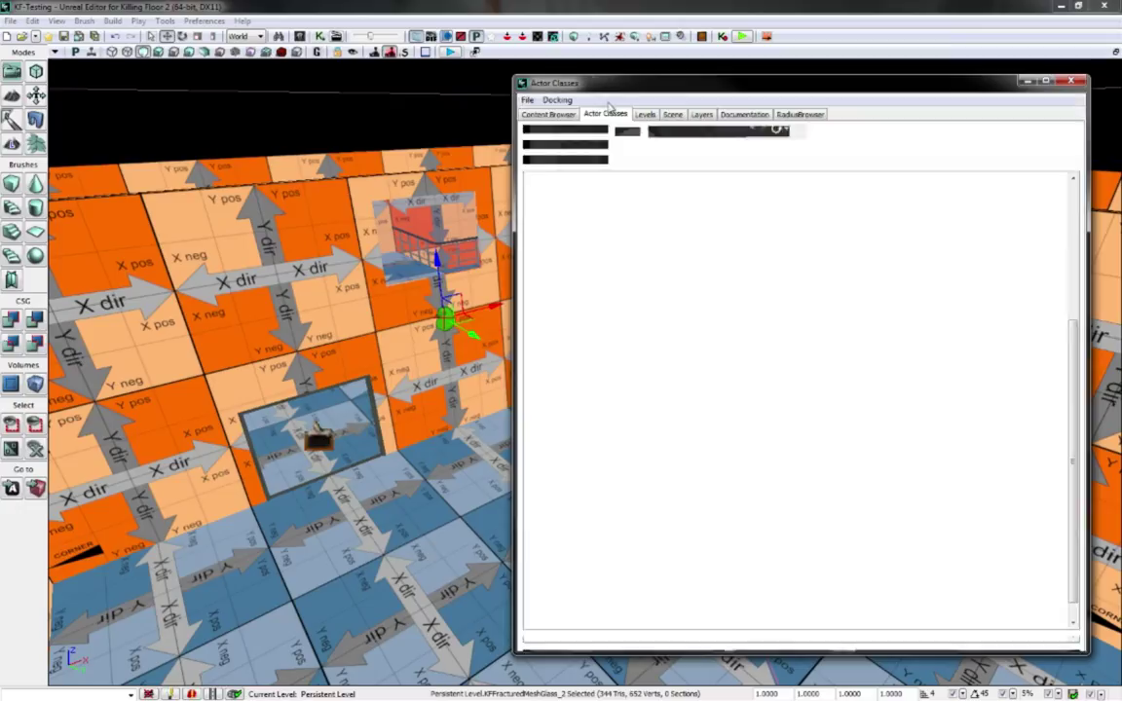
left_click(606, 113)
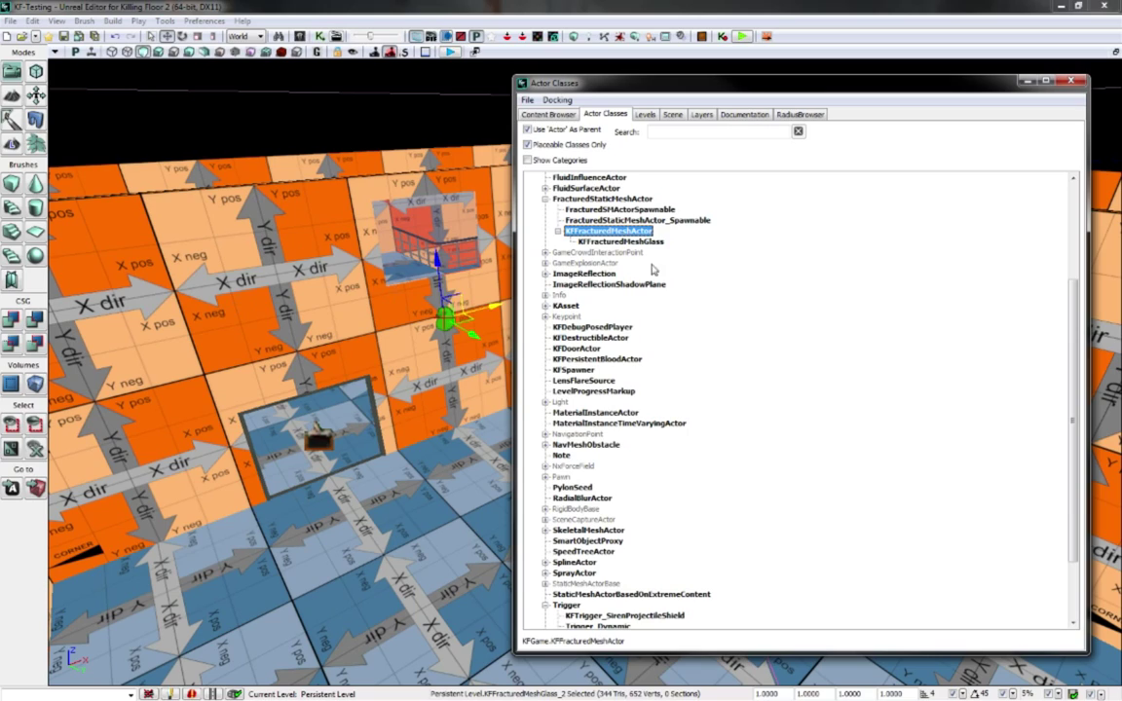
mouse_move(970, 86)
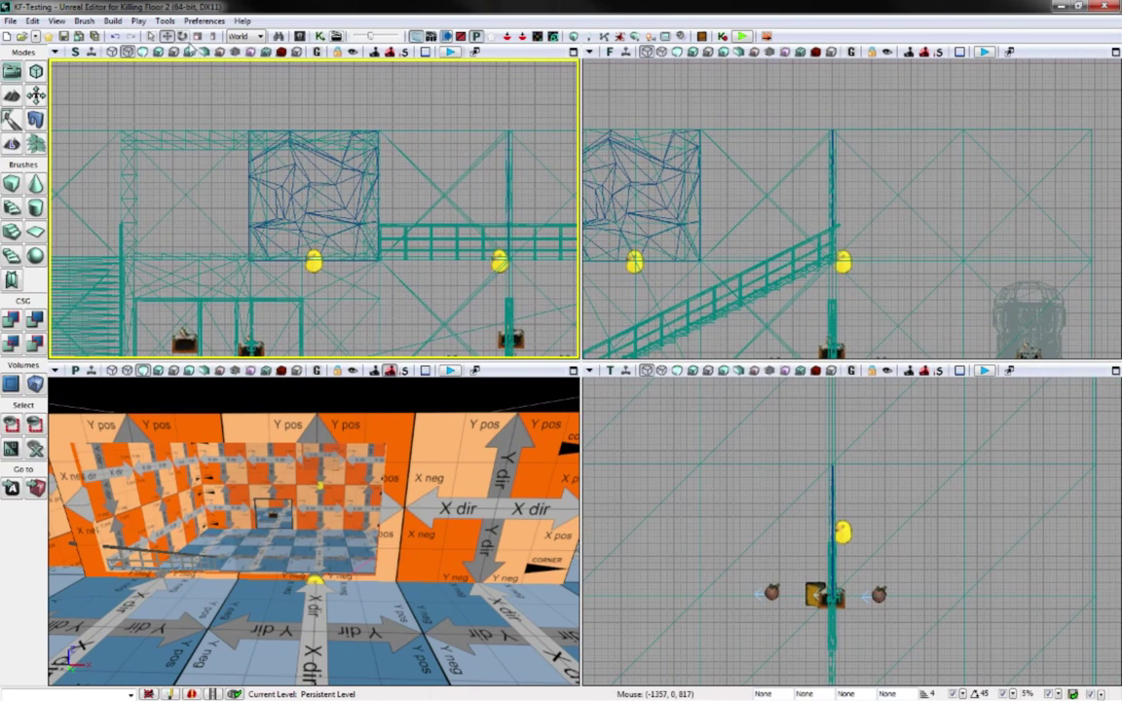
mouse_move(210, 39)
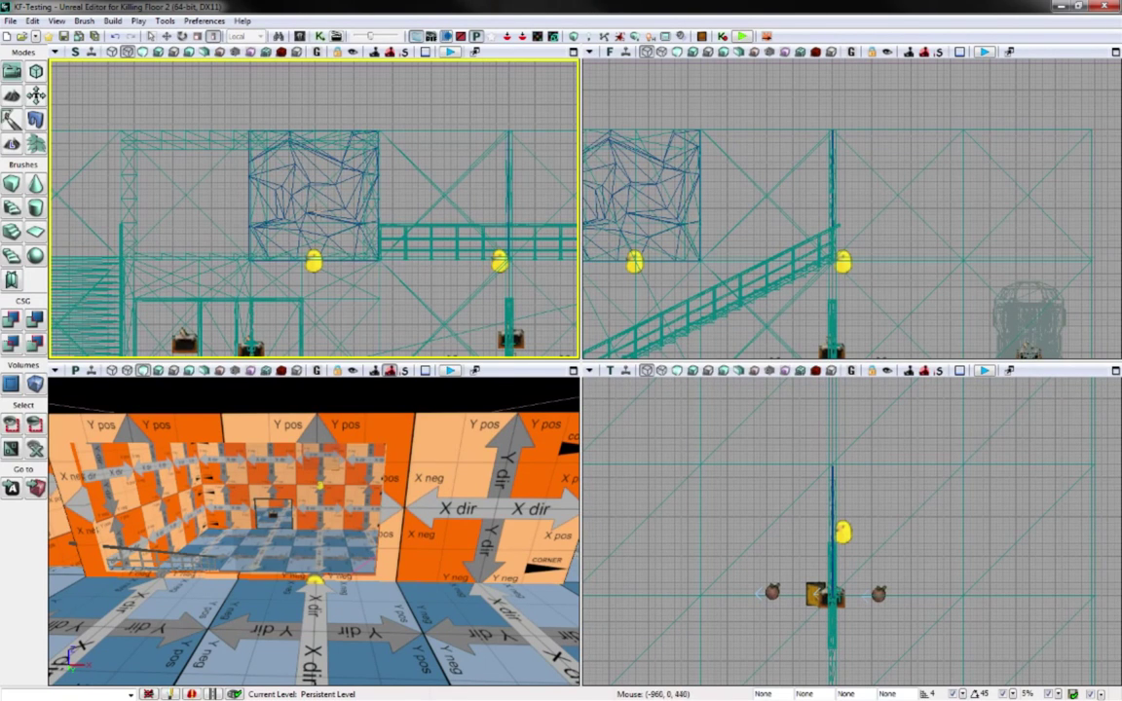
Select the fractured glass actor and move it toward the wall opening
left_click(311, 261)
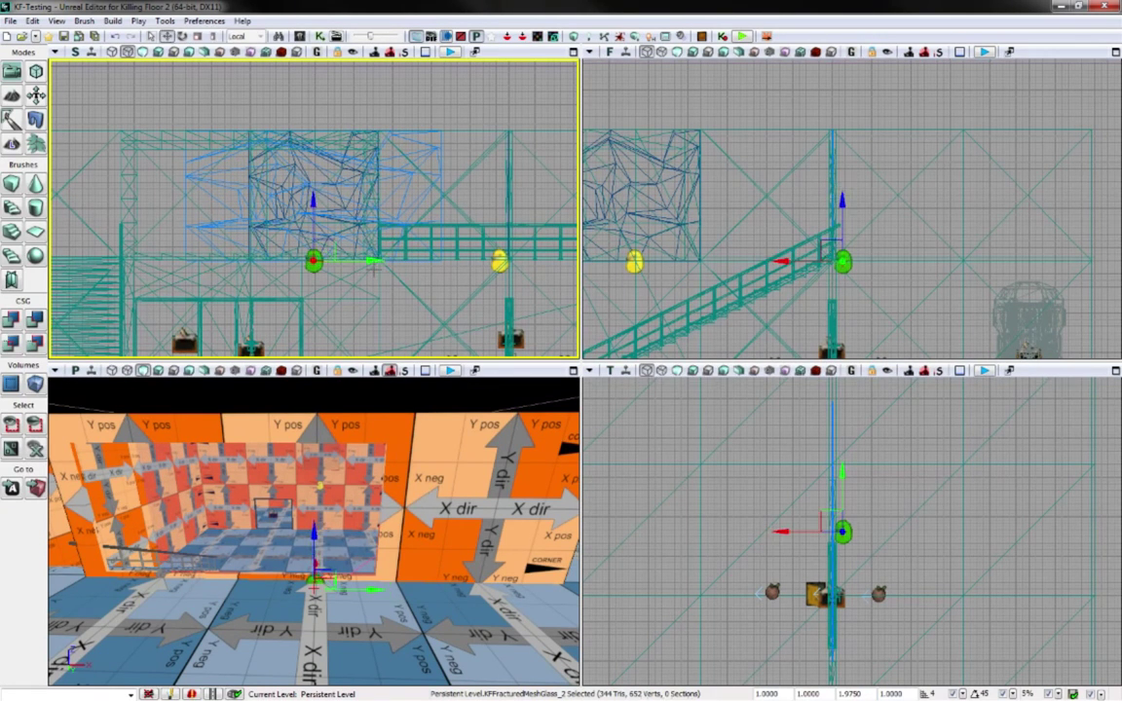
left_click_drag(312, 261, 250, 261)
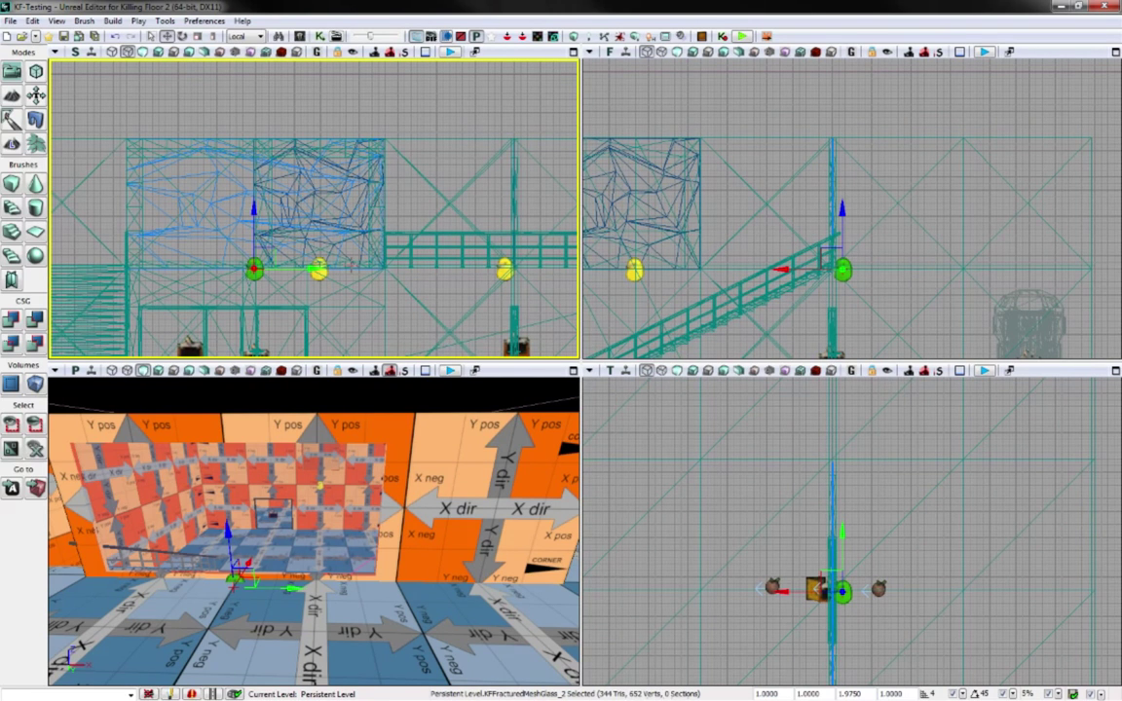
mouse_move(425, 191)
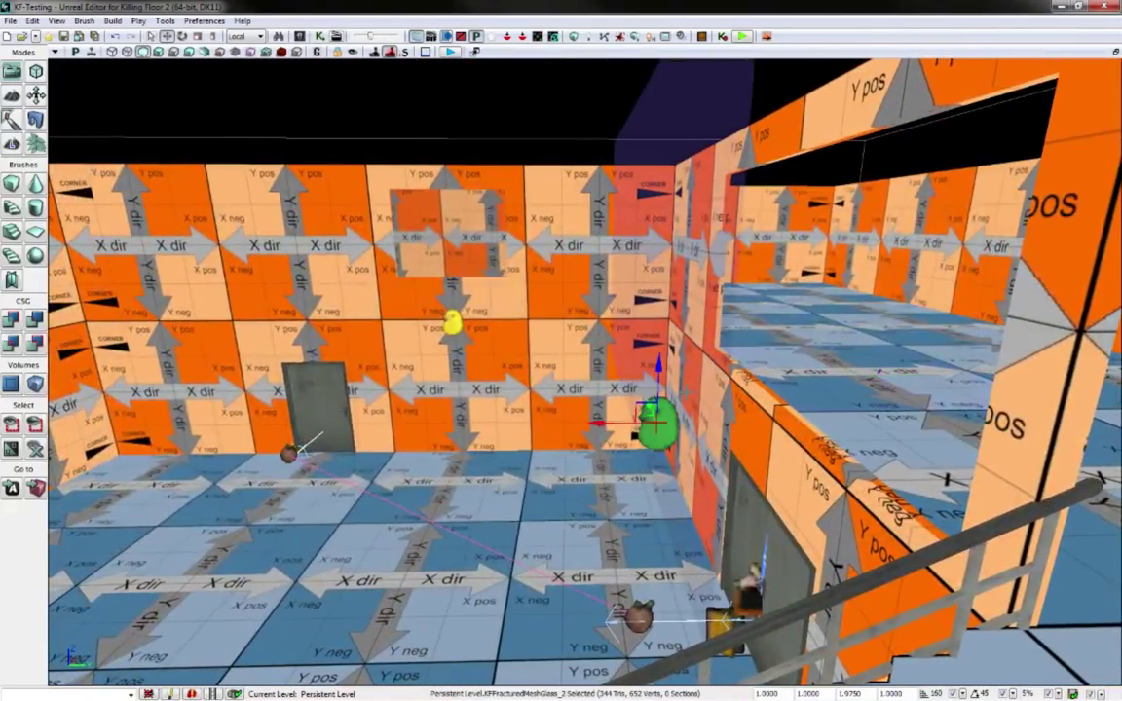
Slide the fractured glass actor into the wall opening near the staircase
left_click_drag(652, 419, 799, 409)
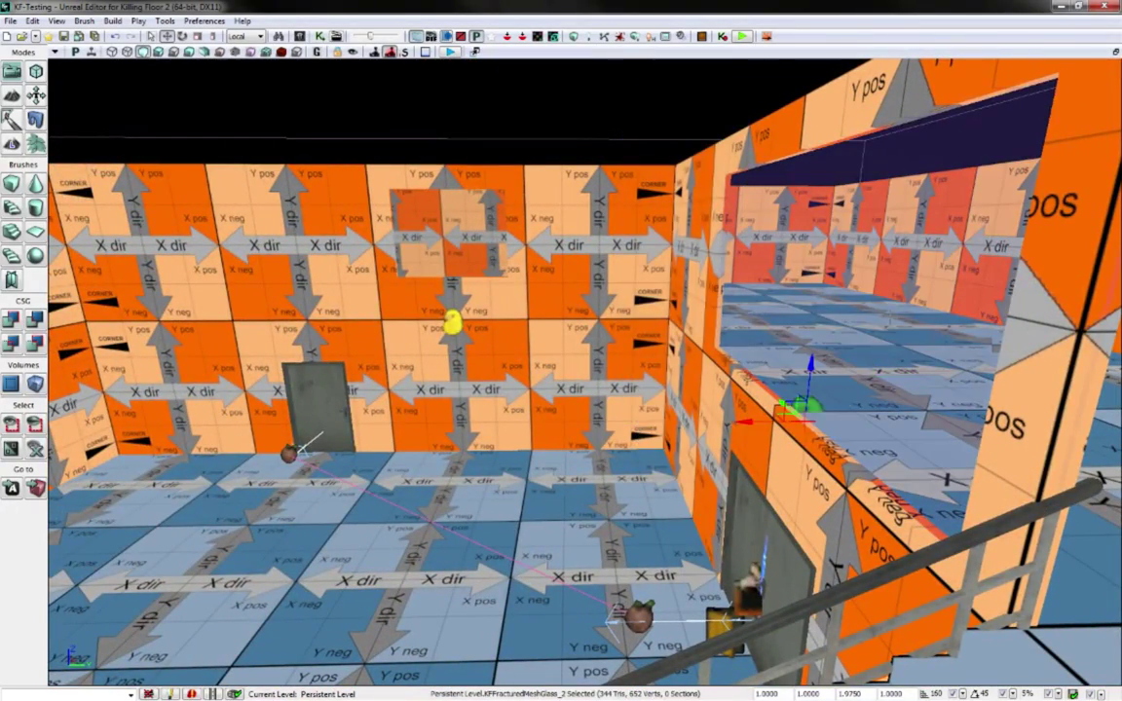